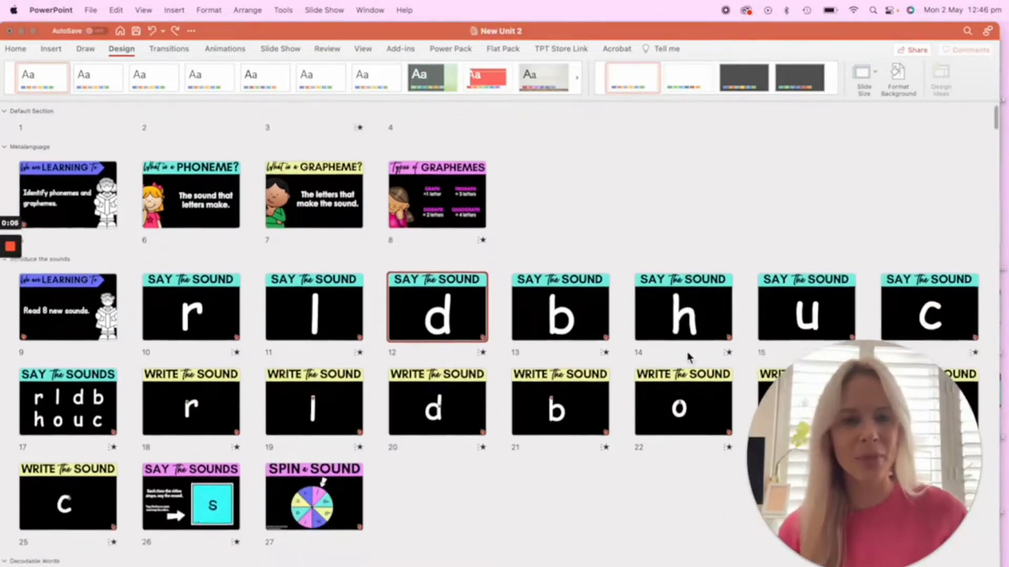
# Step: Scroll through the phonics deck to review the slides using Comic Sans text
pyautogui.scroll(-3)
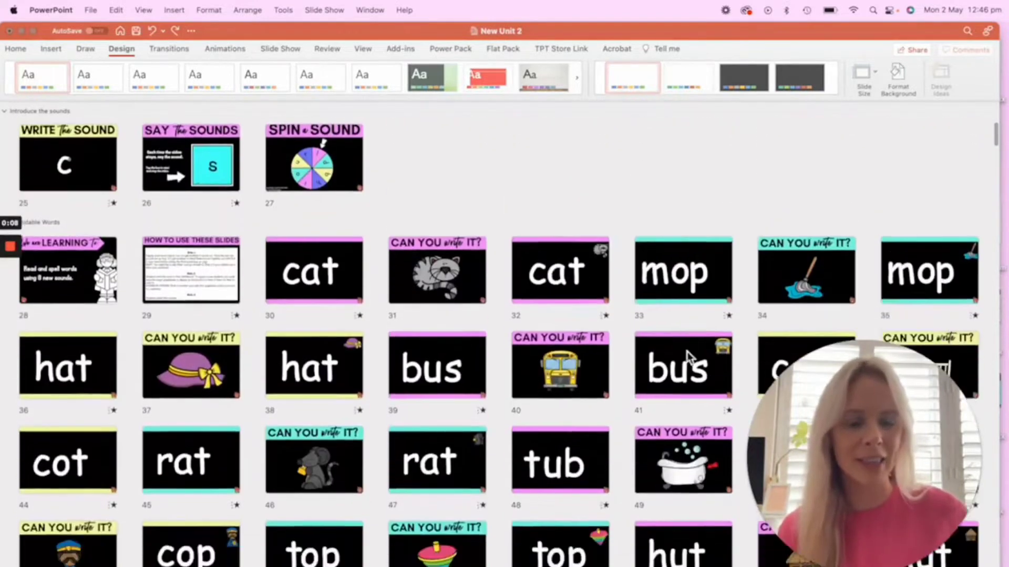
pyautogui.scroll(-3)
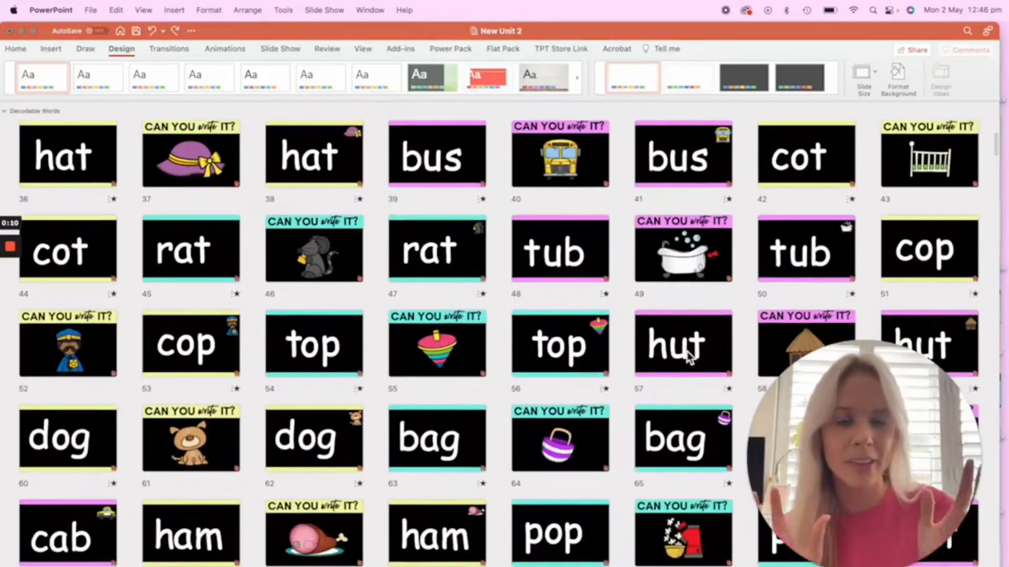
pyautogui.scroll(-3)
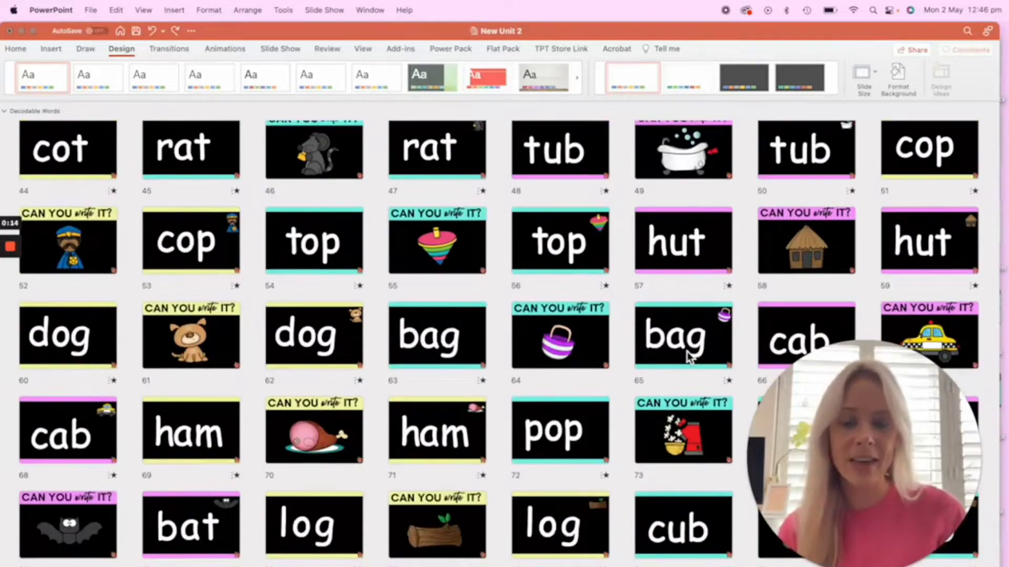
pyautogui.scroll(-3)
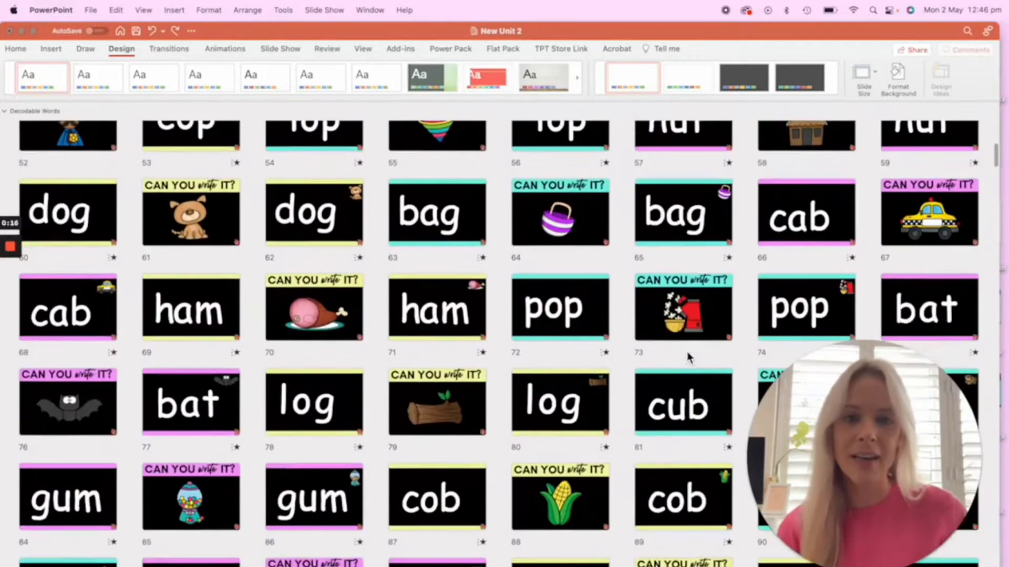
pyautogui.scroll(-3)
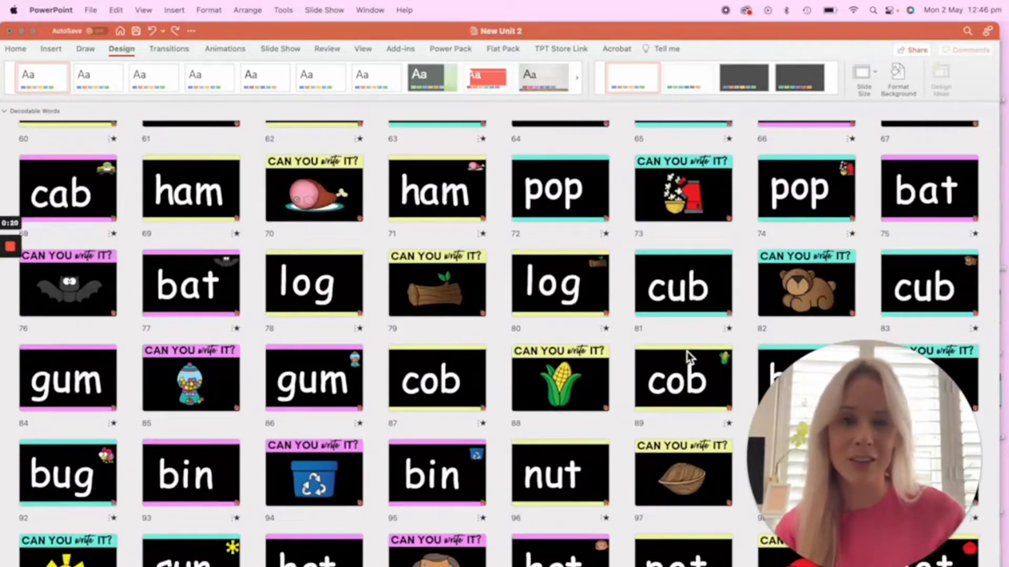
pyautogui.scroll(-3)
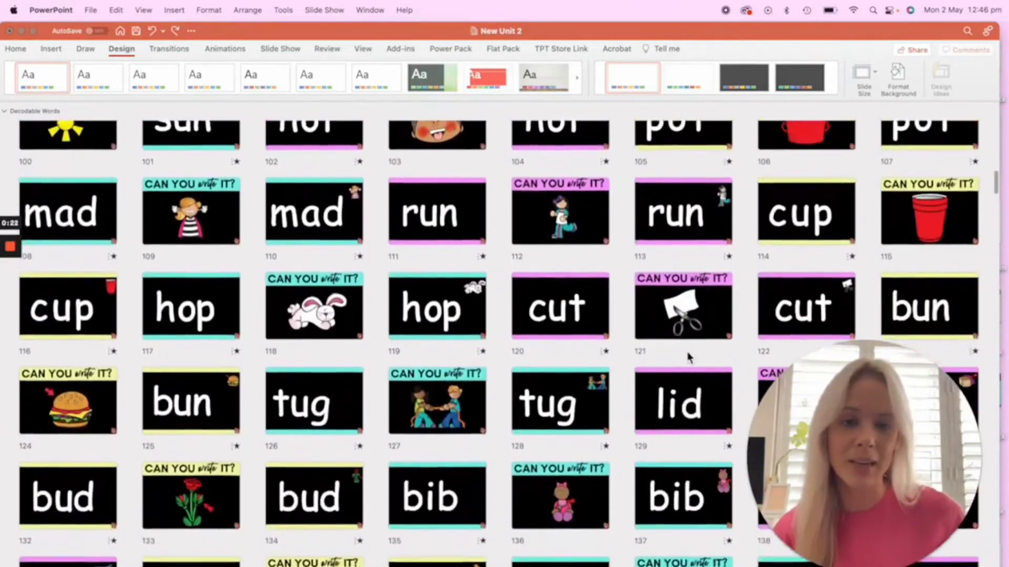
pyautogui.scroll(-3)
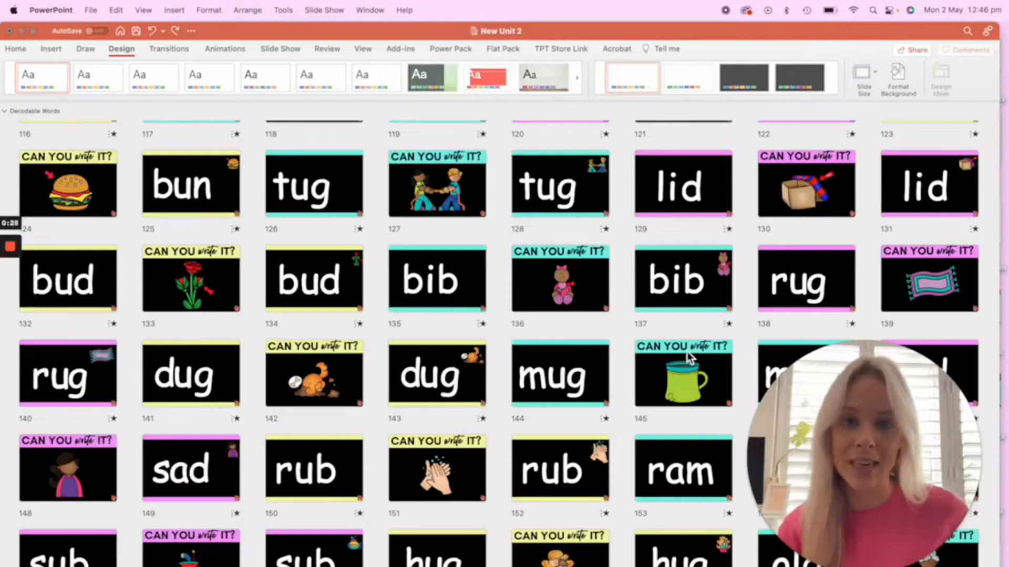
pyautogui.scroll(-3)
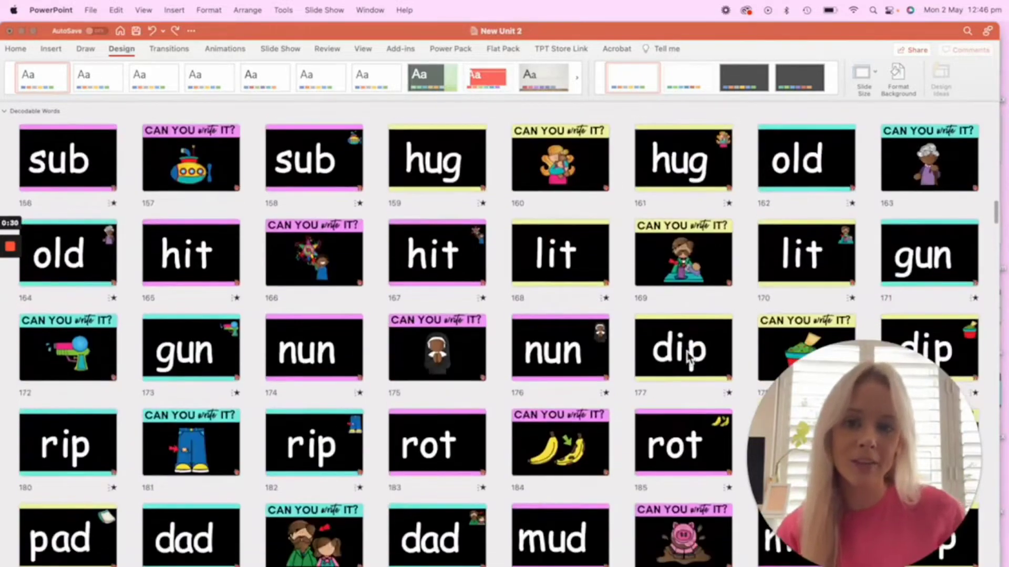
pyautogui.scroll(-3)
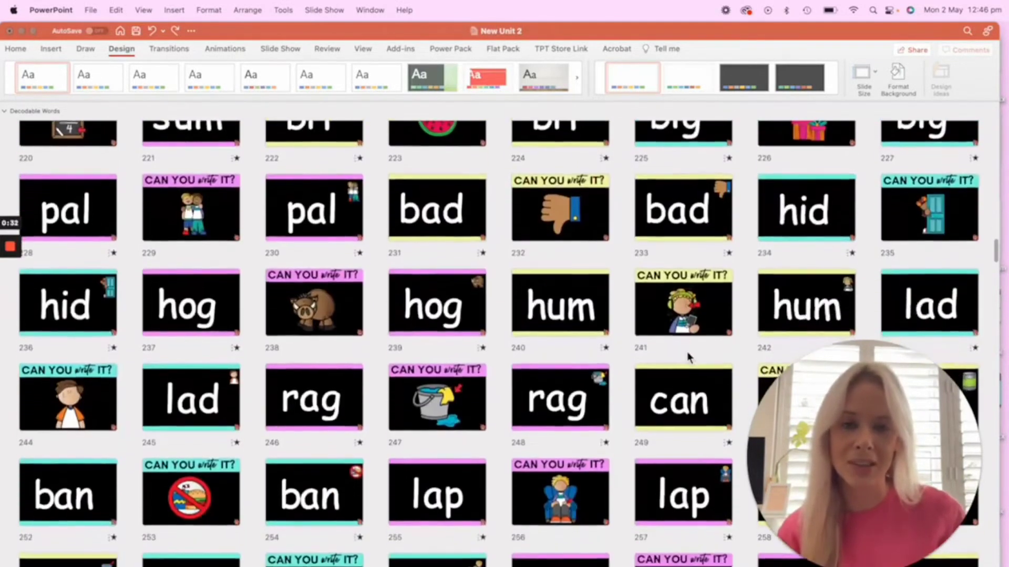
pyautogui.scroll(-3)
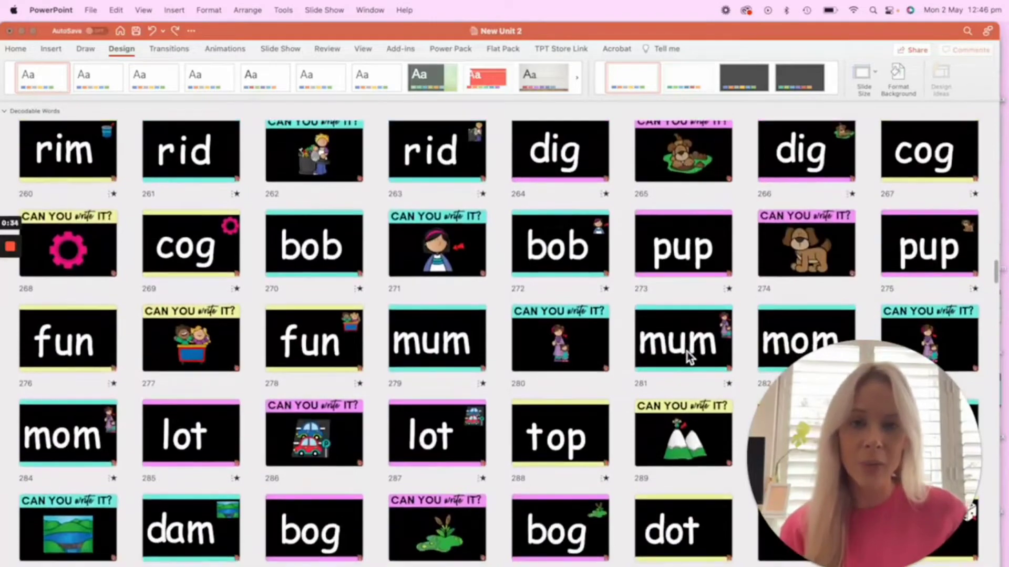
pyautogui.scroll(-3)
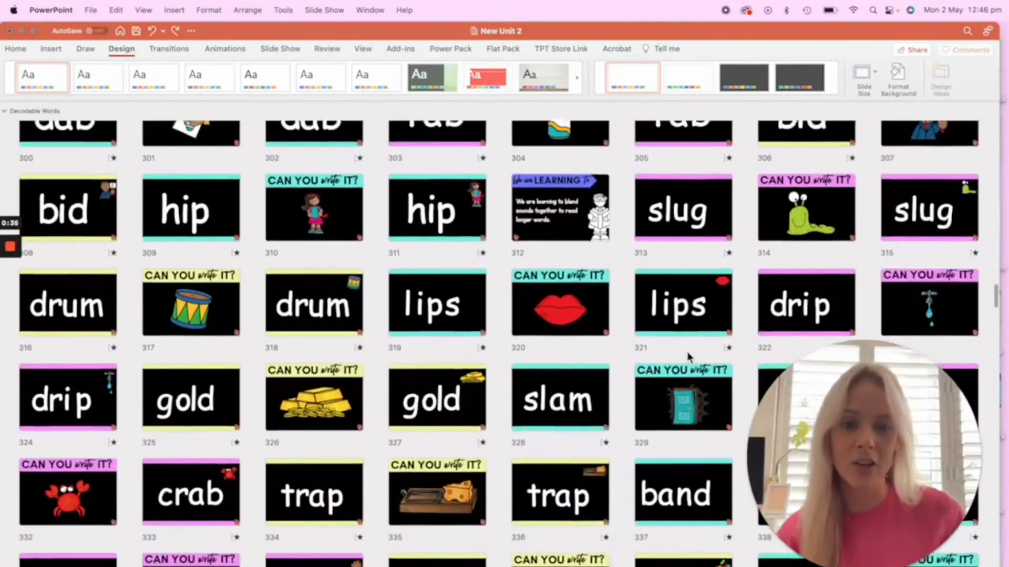
pyautogui.scroll(-3)
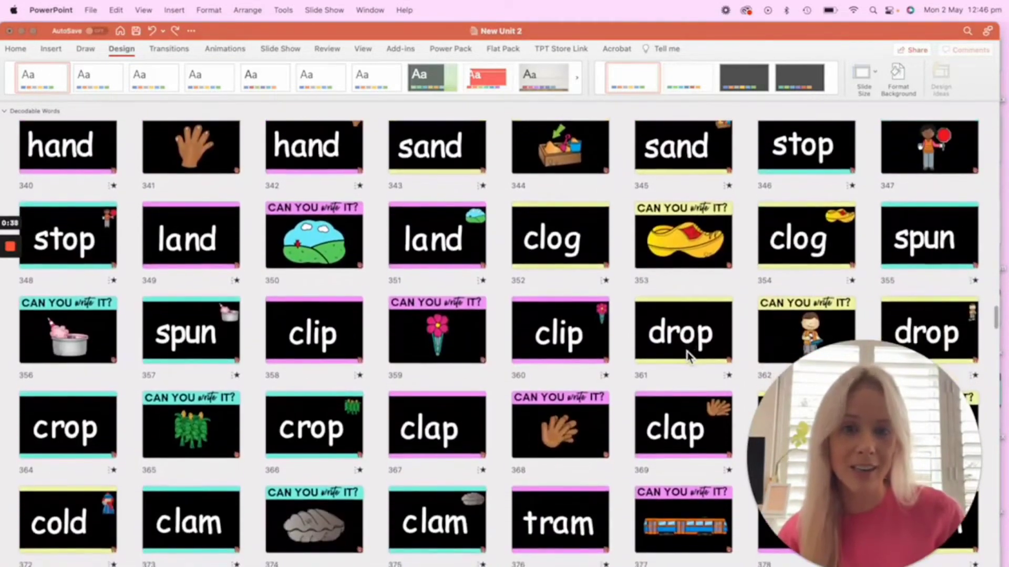
pyautogui.scroll(-3)
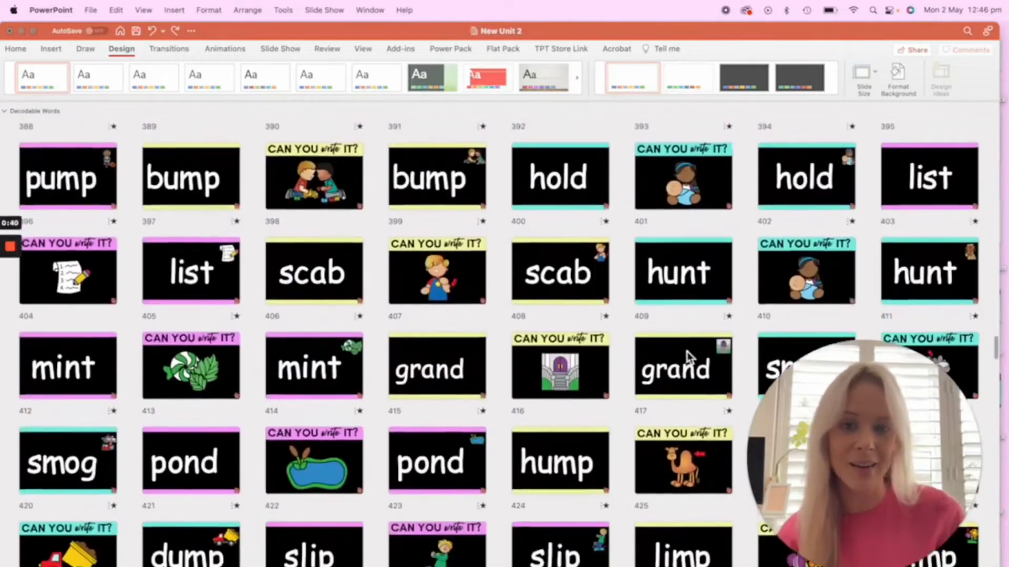
pyautogui.scroll(-3)
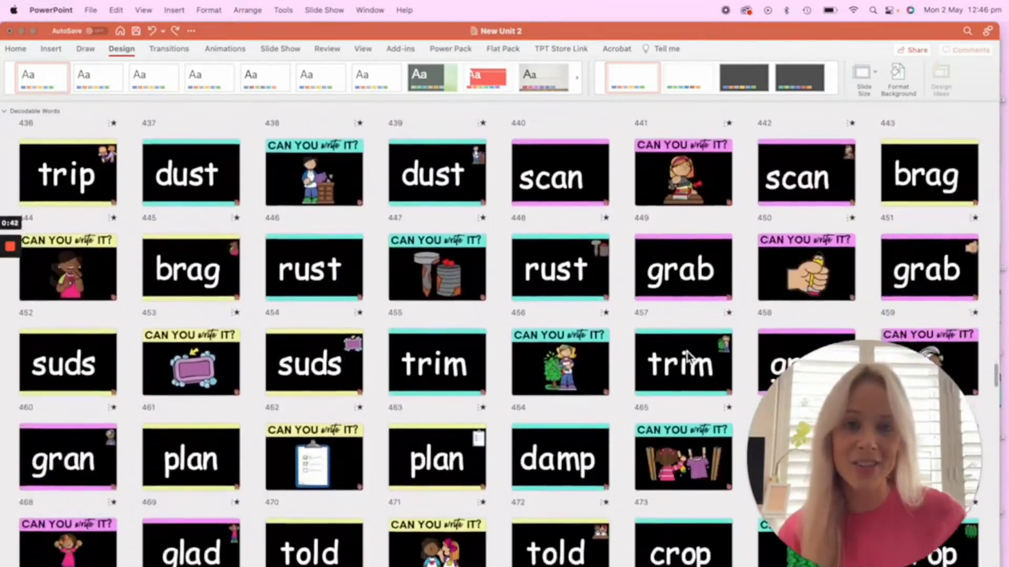
pyautogui.scroll(-3)
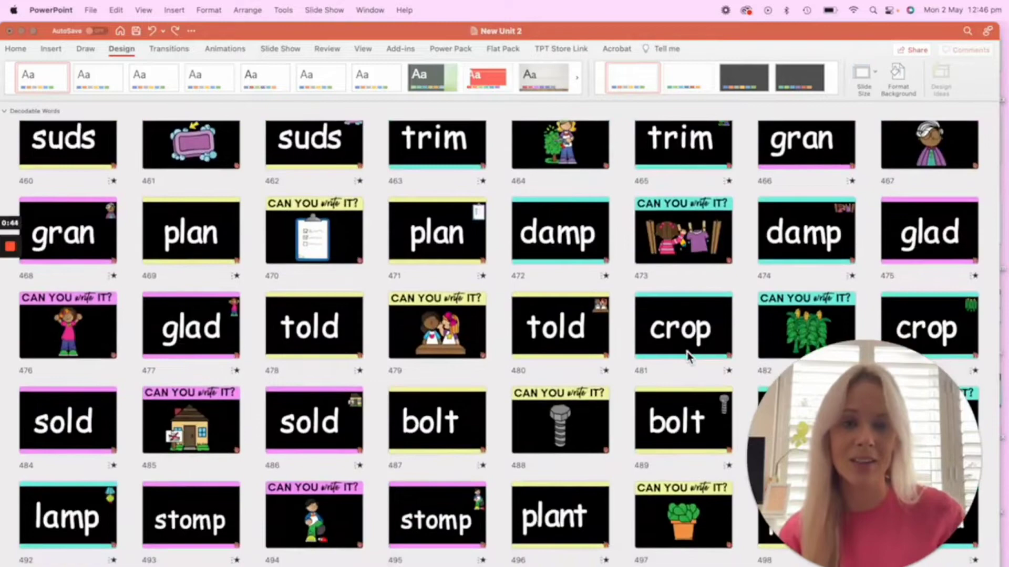
pyautogui.scroll(-3)
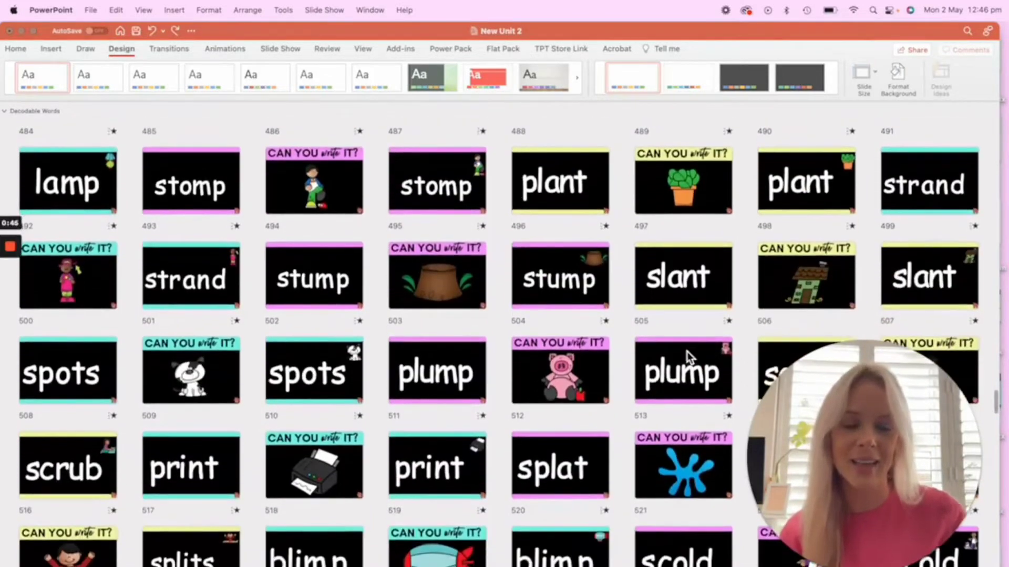
pyautogui.scroll(-3)
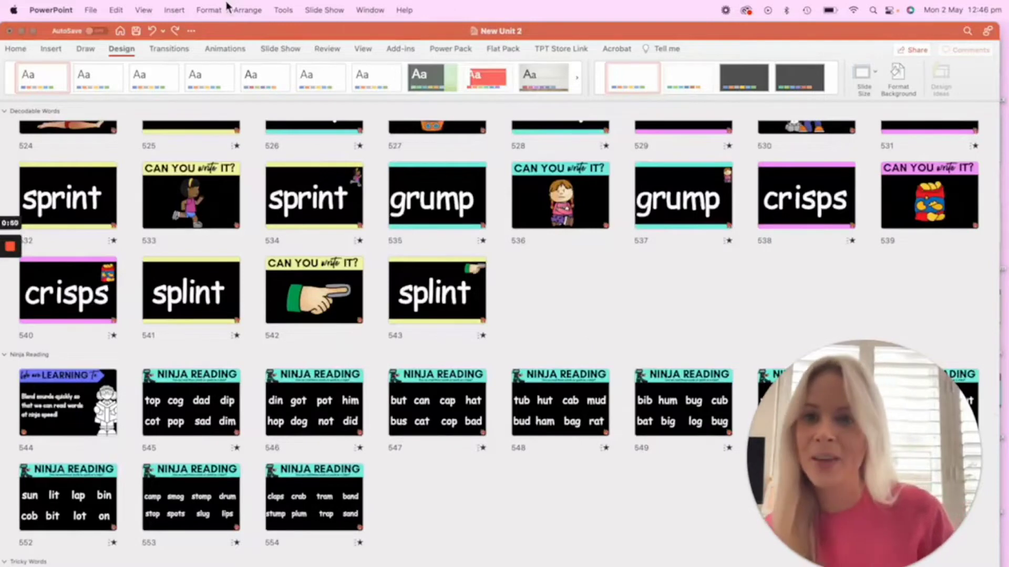
# Step: In Replace Fonts, set Replace to Comic Sans MS and With to NSW Print Bold
pyautogui.click(208, 9)
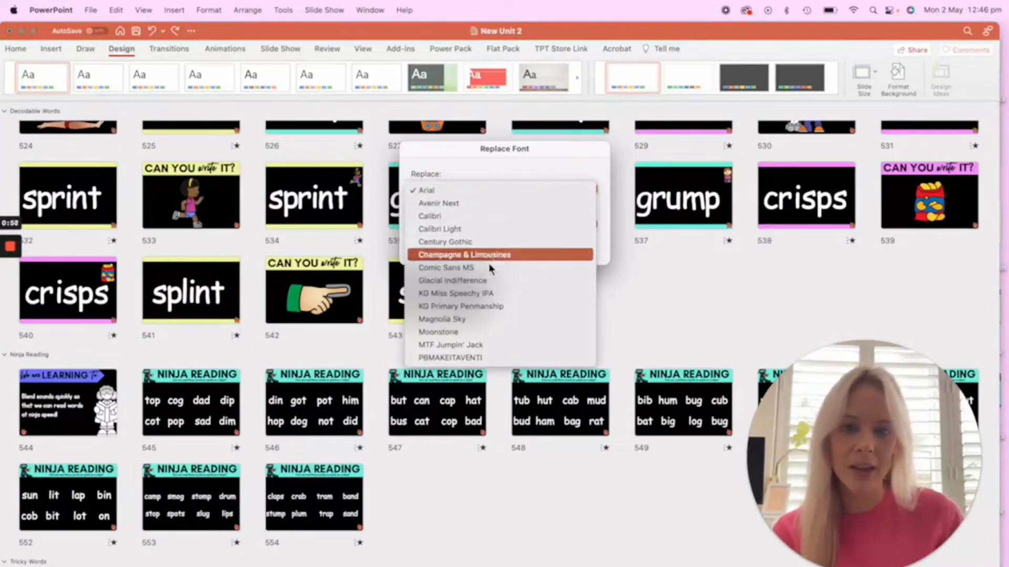
pyautogui.click(446, 268)
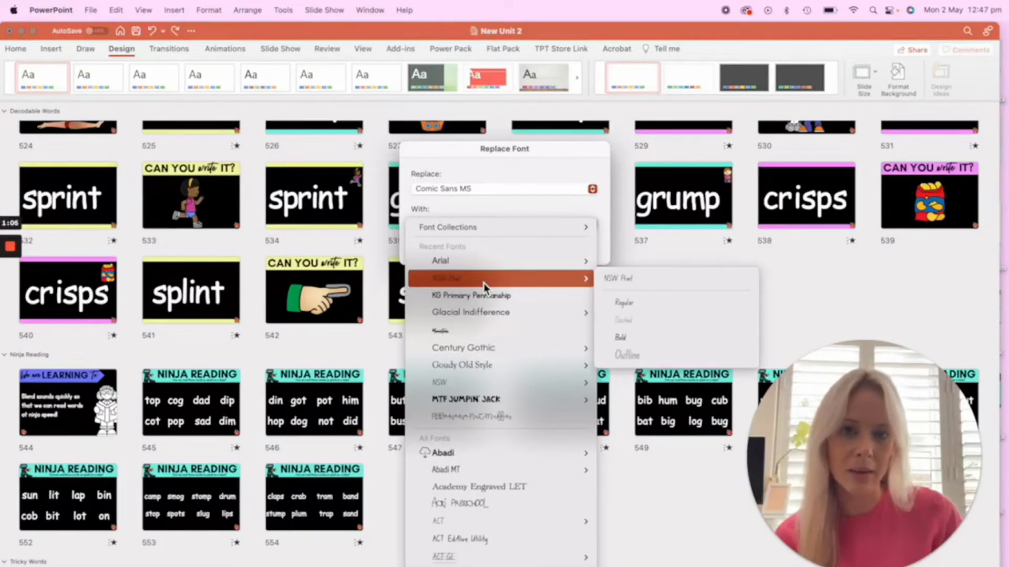
pyautogui.click(620, 337)
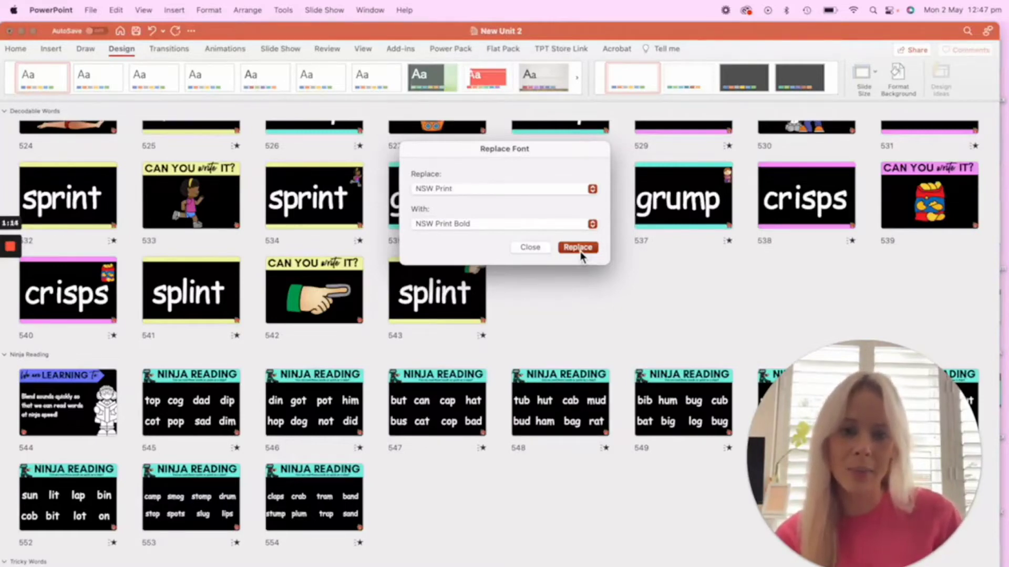
pyautogui.scroll(-3)
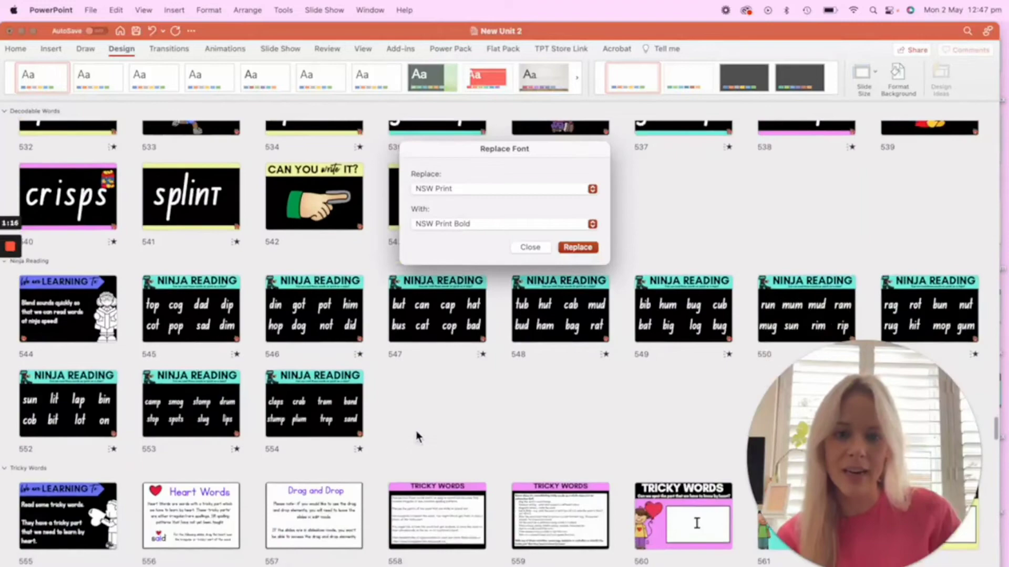
pyautogui.scroll(-3)
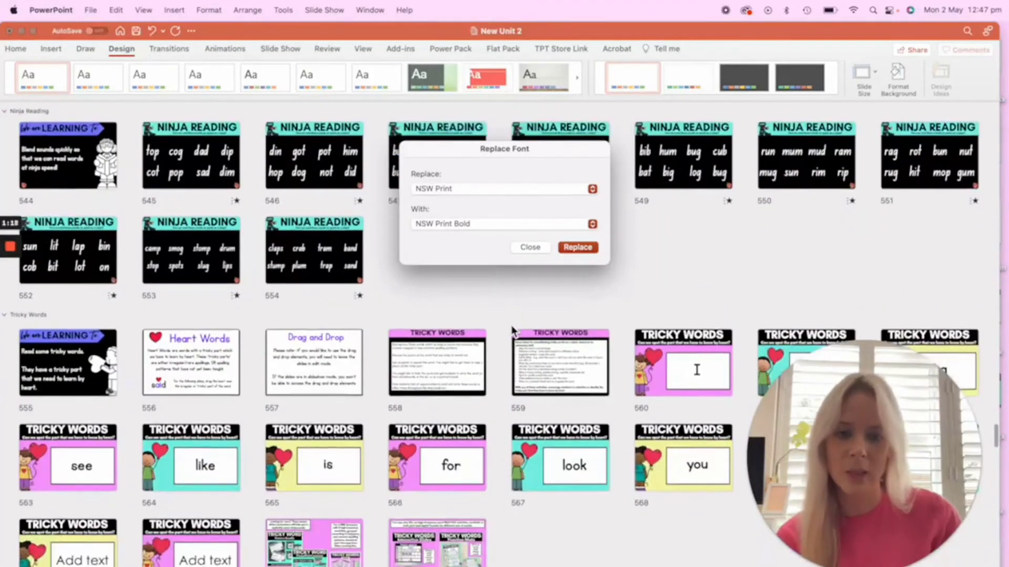
pyautogui.scroll(-3)
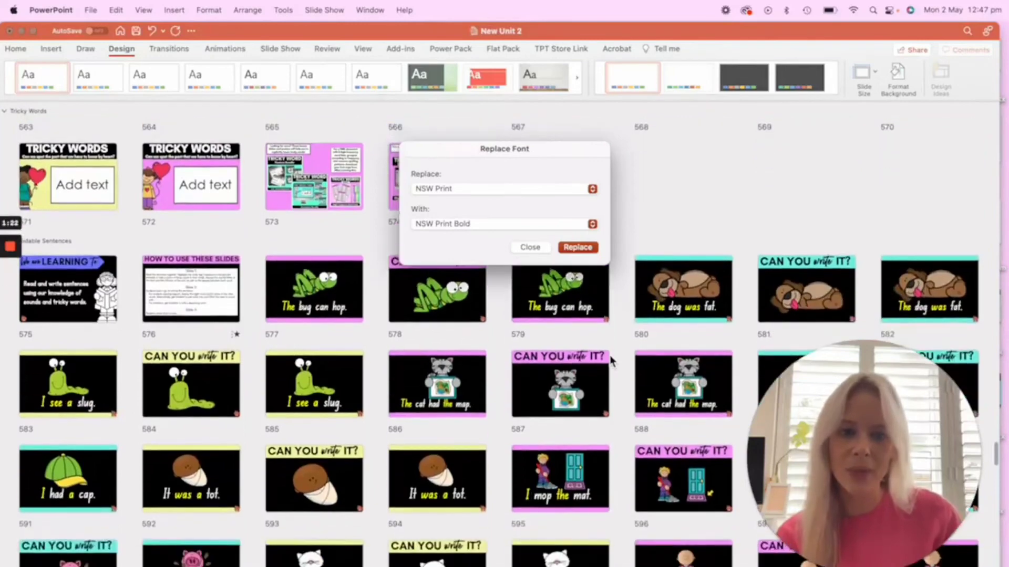
pyautogui.scroll(-3)
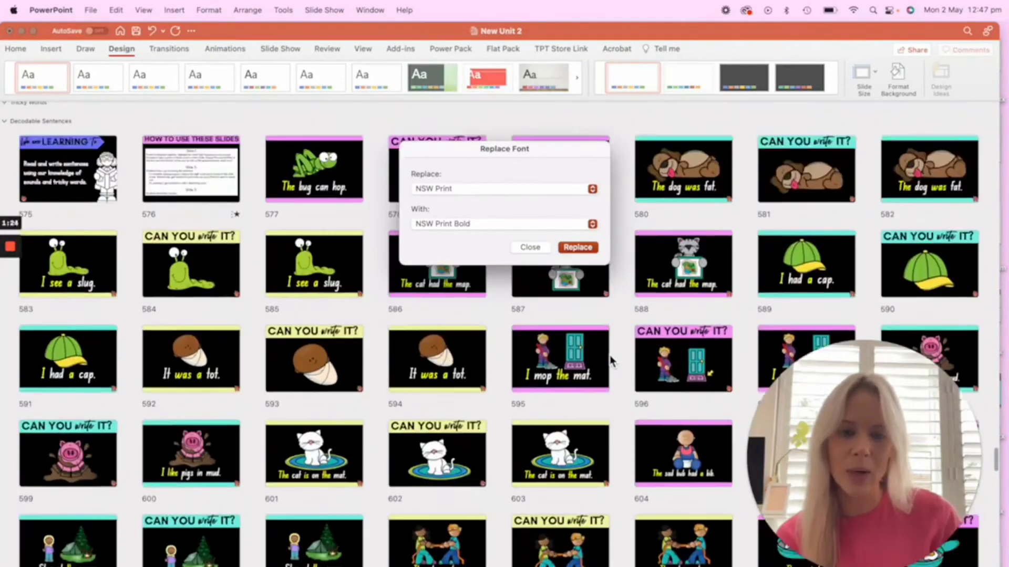